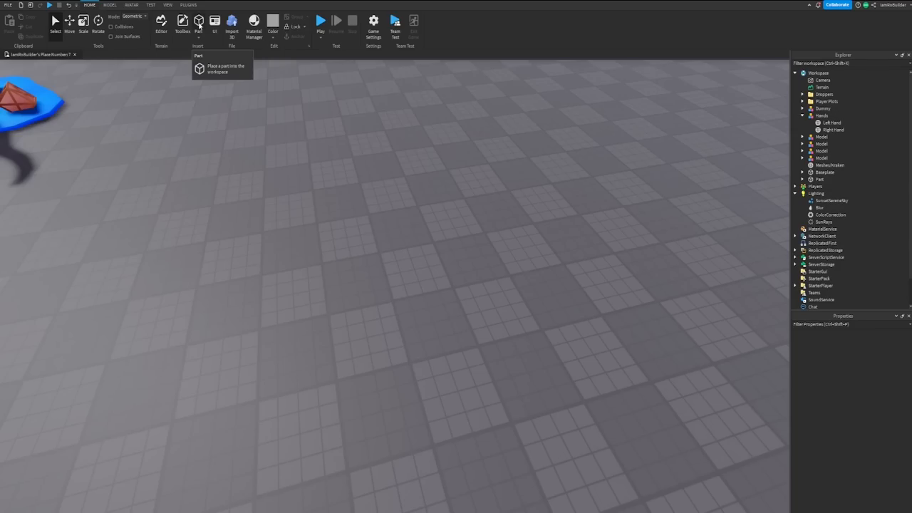
pyautogui.moveTo(311, 194)
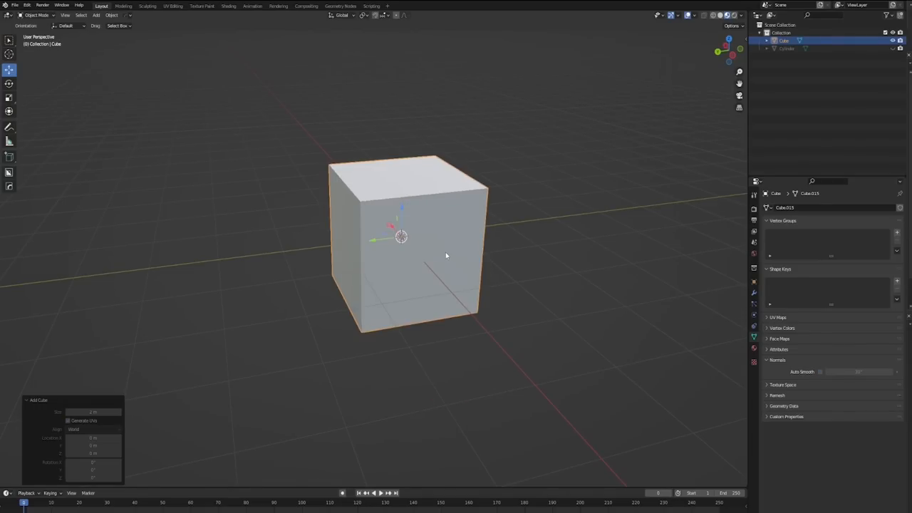
# Enter Edit Mode on the cube to begin flattening it into a step.
pyautogui.press('Tab')
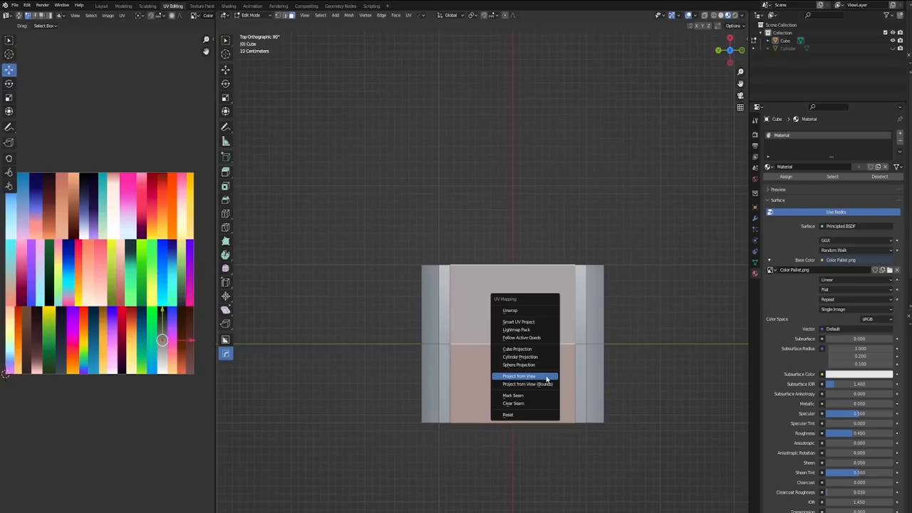
# Project the step's UVs from the top view onto the palette's rainbow strip.
pyautogui.click(519, 376)
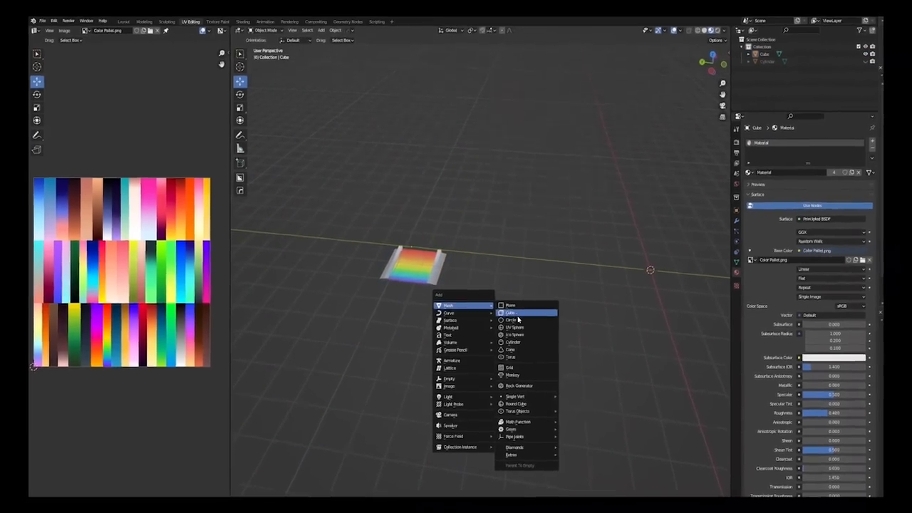
# Add an Ico Sphere and start reshaping its vertices into a corner knob.
pyautogui.click(514, 326)
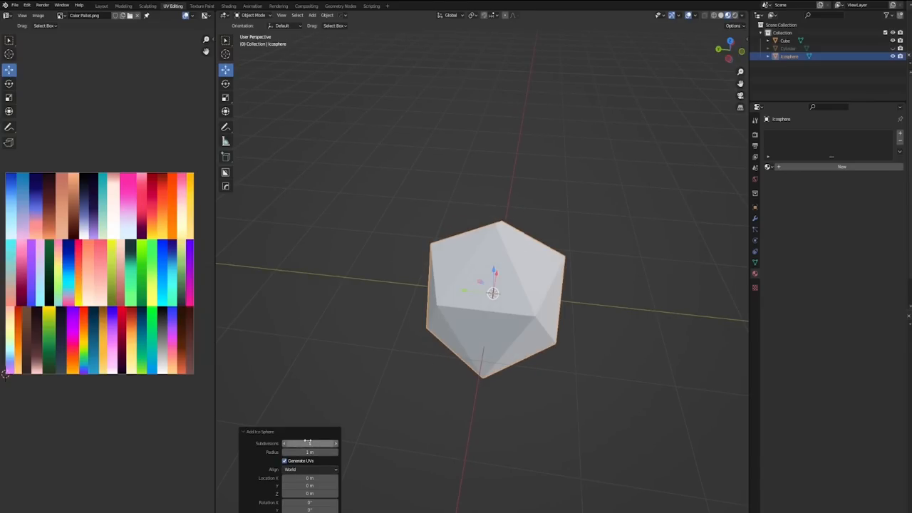
pyautogui.press('Tab')
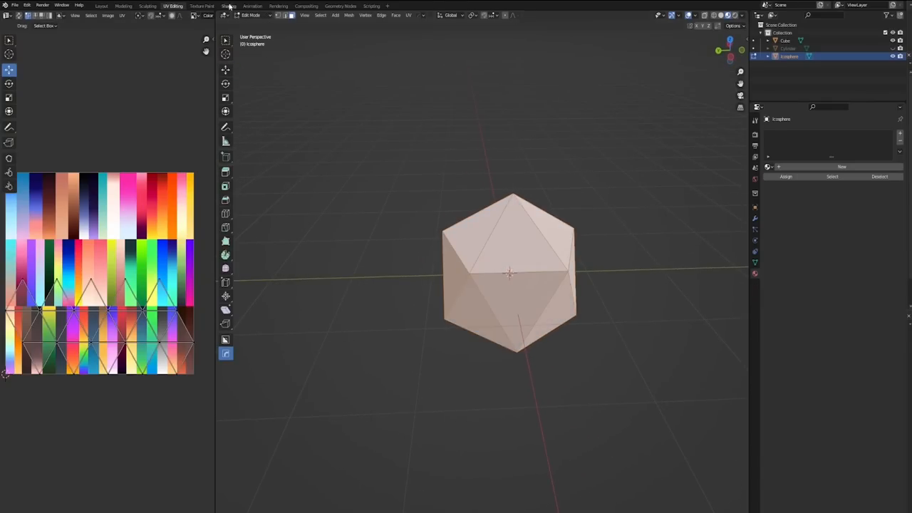
pyautogui.click(365, 14)
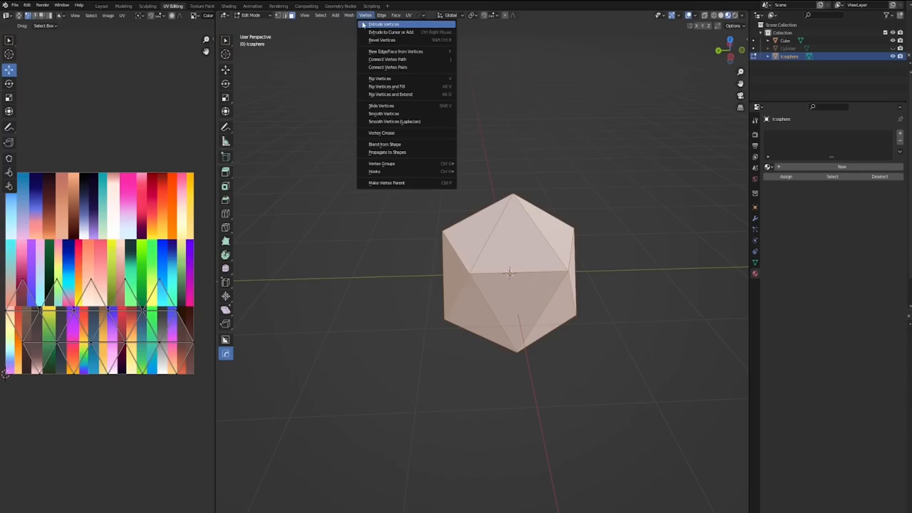
pyautogui.click(348, 14)
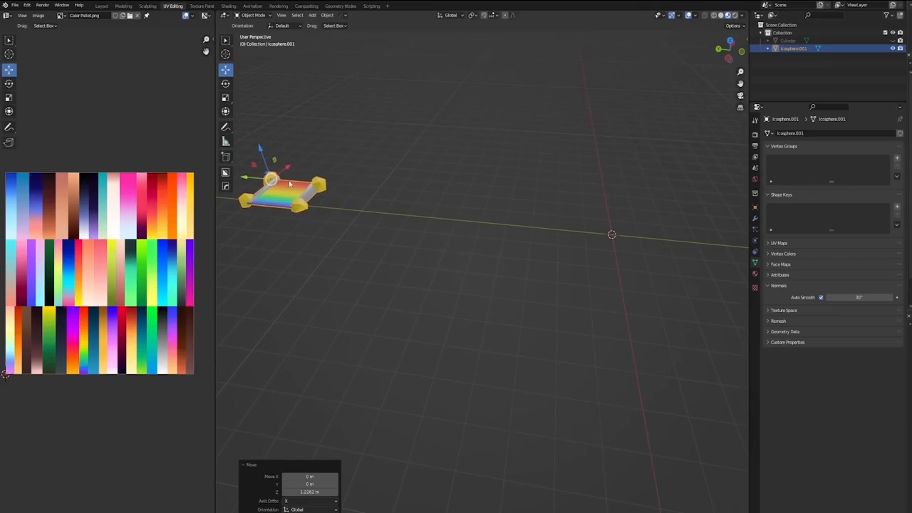
# Add a new mesh object to shape into a flat yellow rounded pad.
pyautogui.moveTo(282, 183); pyautogui.dragTo(435, 207)
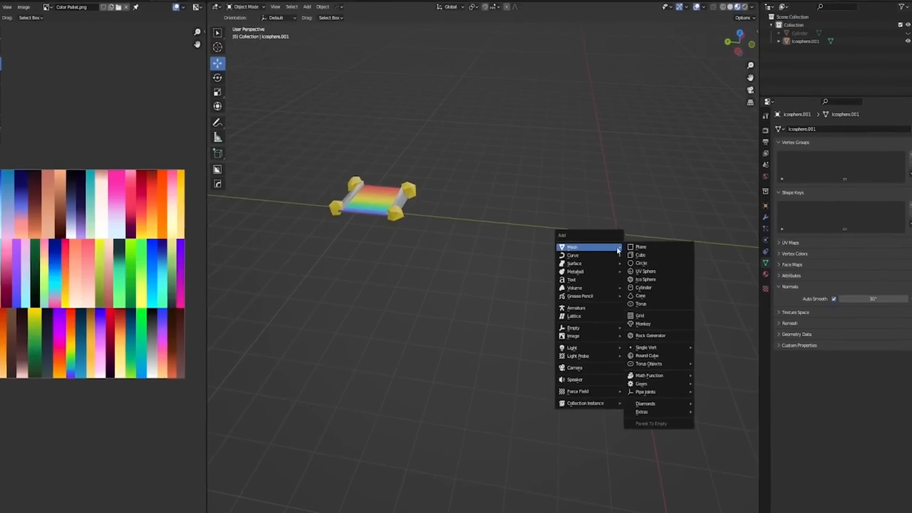
pyautogui.click(640, 253)
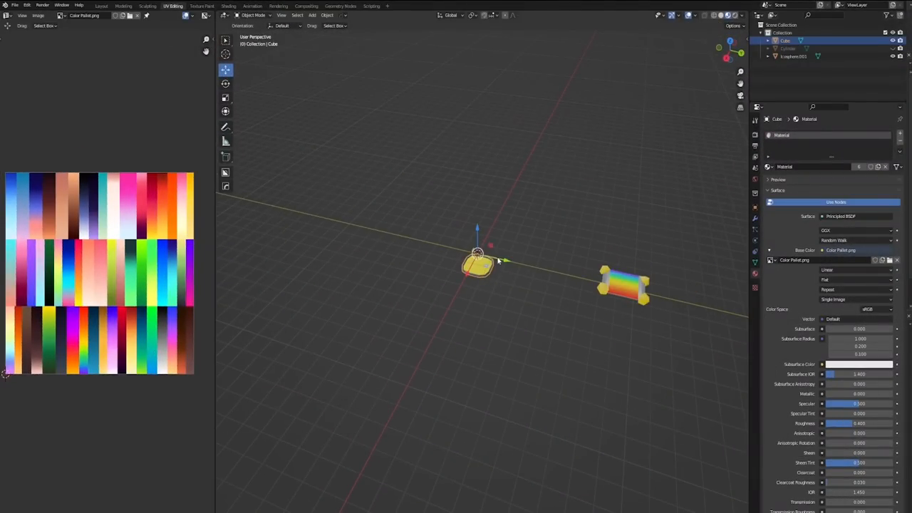
# Add a new cube and enter Edit Mode to model the capsule's curved pieces.
pyautogui.moveTo(477, 264); pyautogui.dragTo(673, 311)
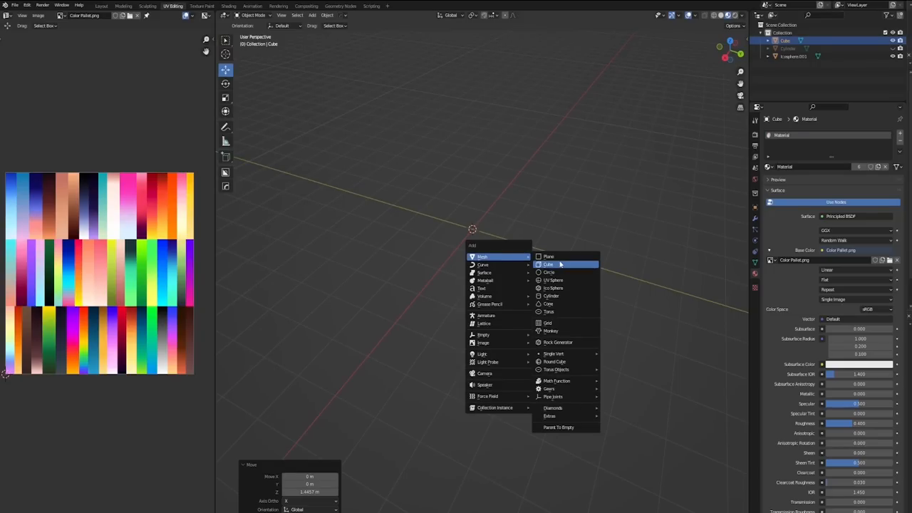
pyautogui.click(547, 263)
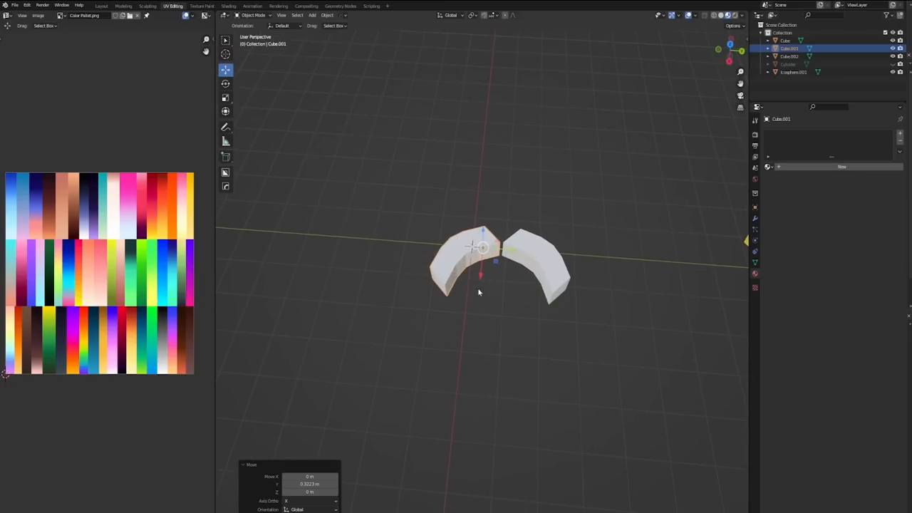
pyautogui.press('Tab')
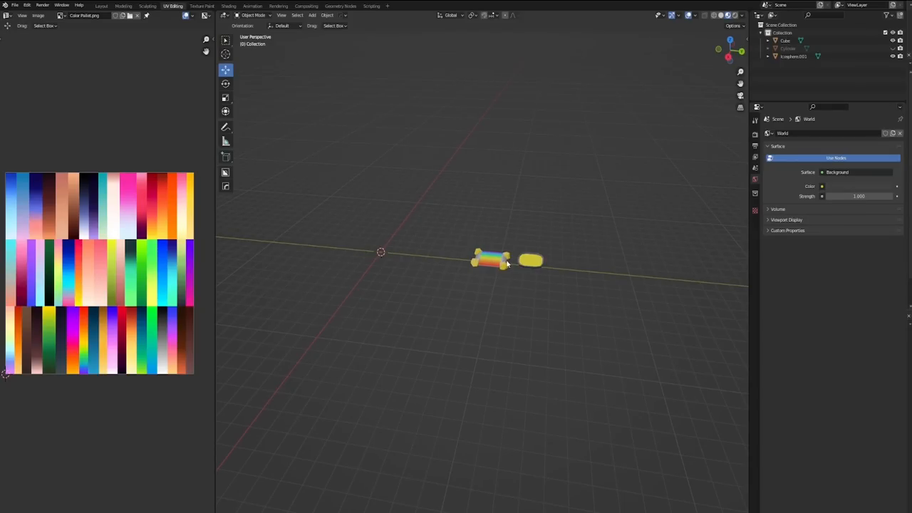
pyautogui.moveTo(524, 264)
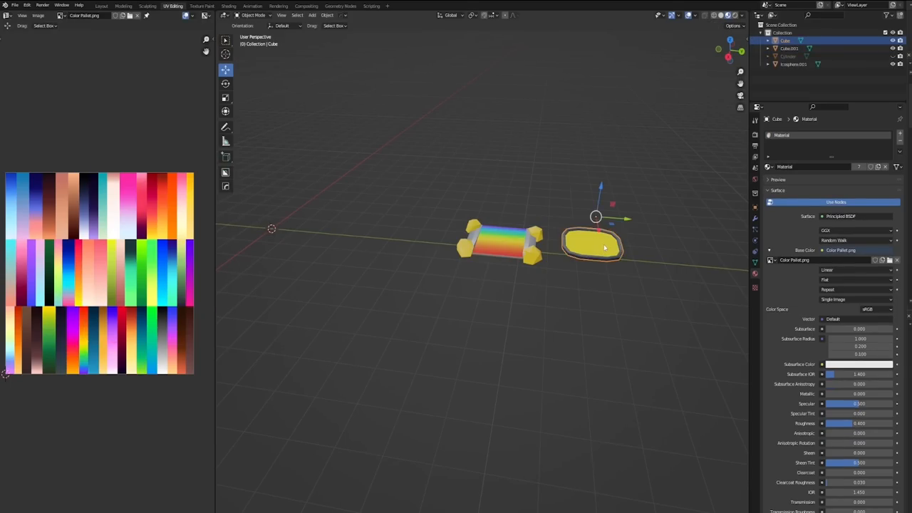
# Set the material's Base Color to an Image Texture using Color Palette.png.
pyautogui.click(591, 246)
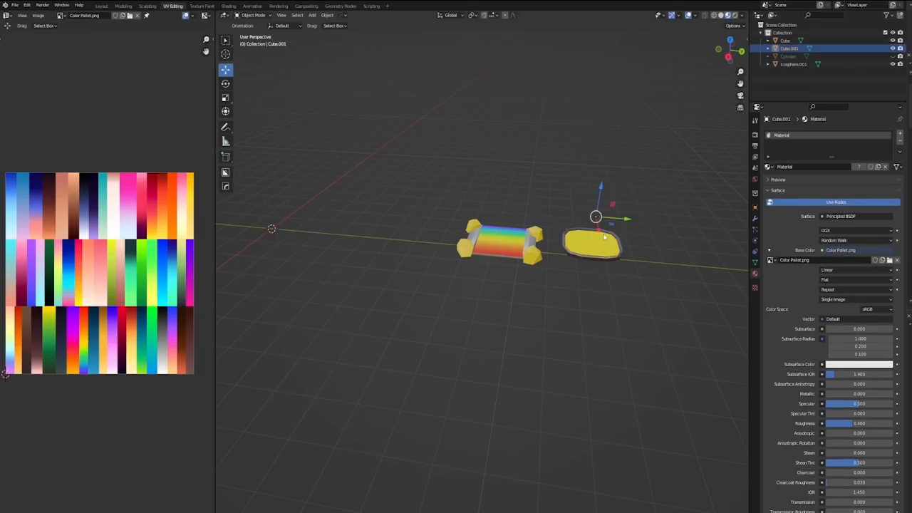
pyautogui.click(577, 341)
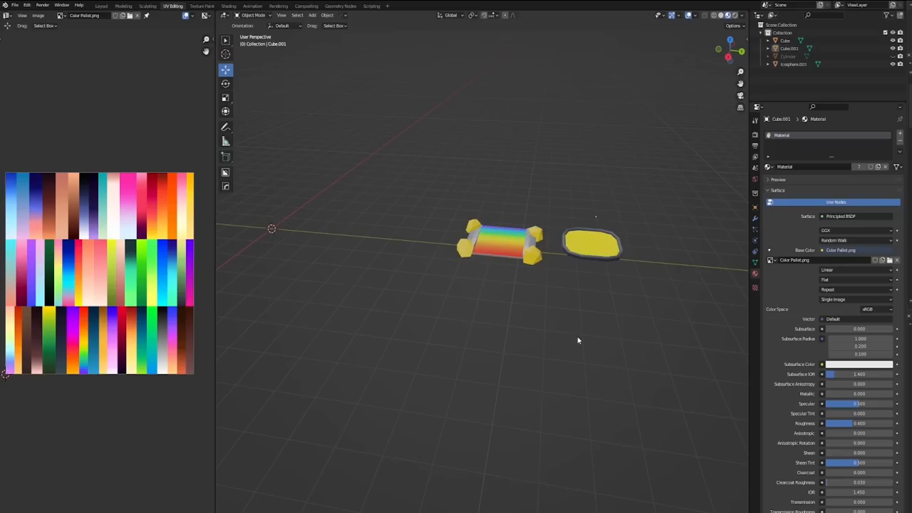
pyautogui.moveTo(581, 385)
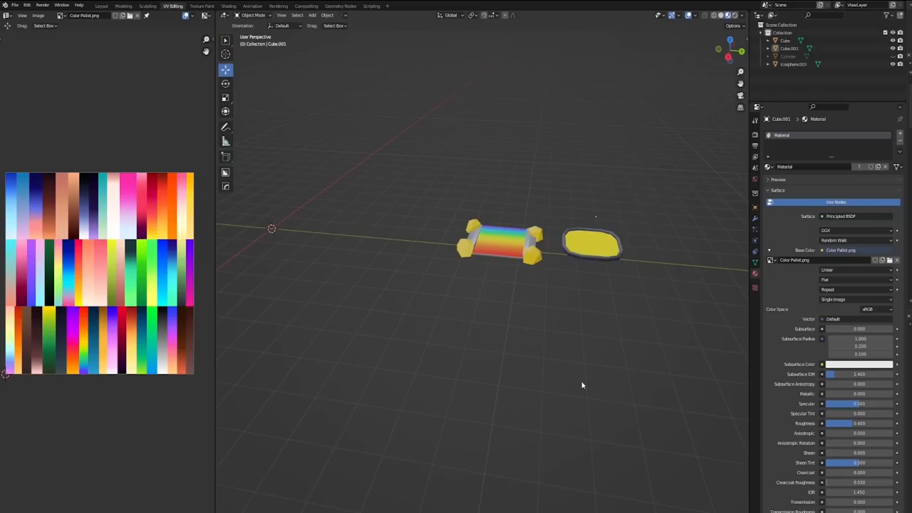
pyautogui.moveTo(582, 374)
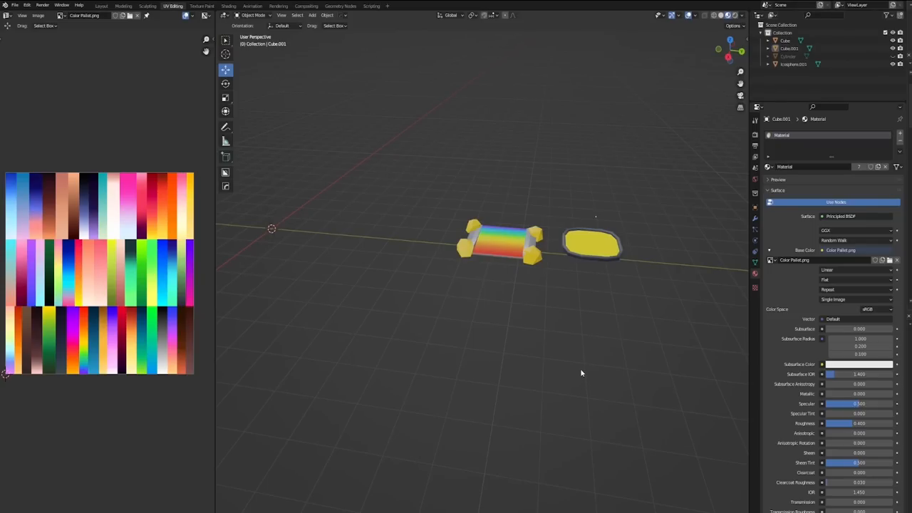
pyautogui.moveTo(563, 505)
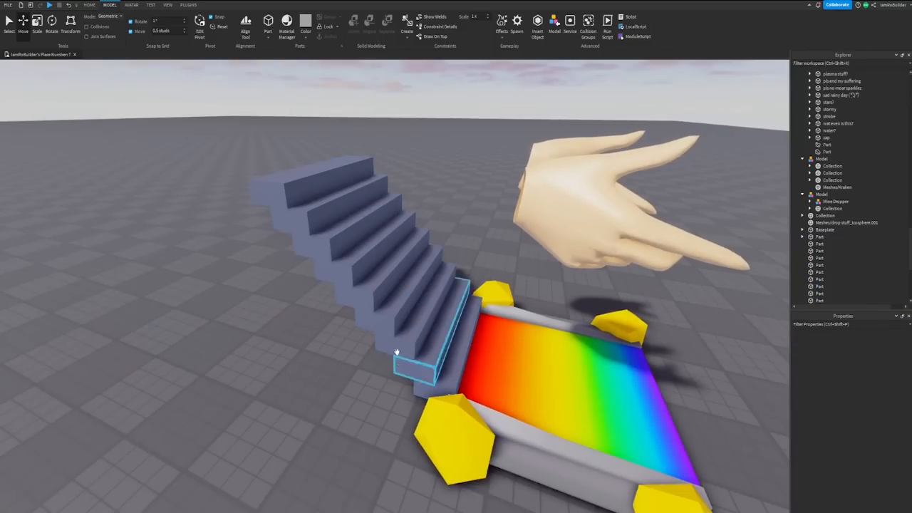
# Set the top stair Part's Transparency to 0.8 in the Properties panel.
pyautogui.click(420, 363)
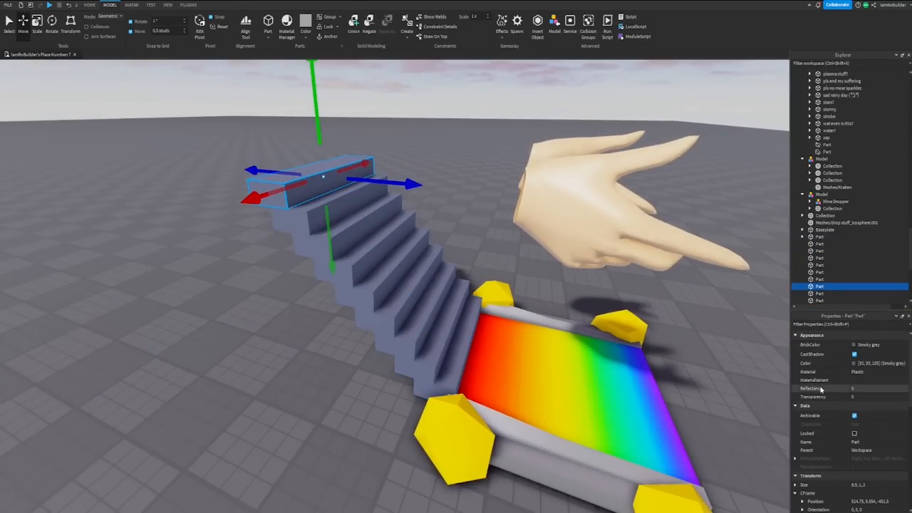
pyautogui.moveTo(854, 396); pyautogui.dragTo(886, 396)
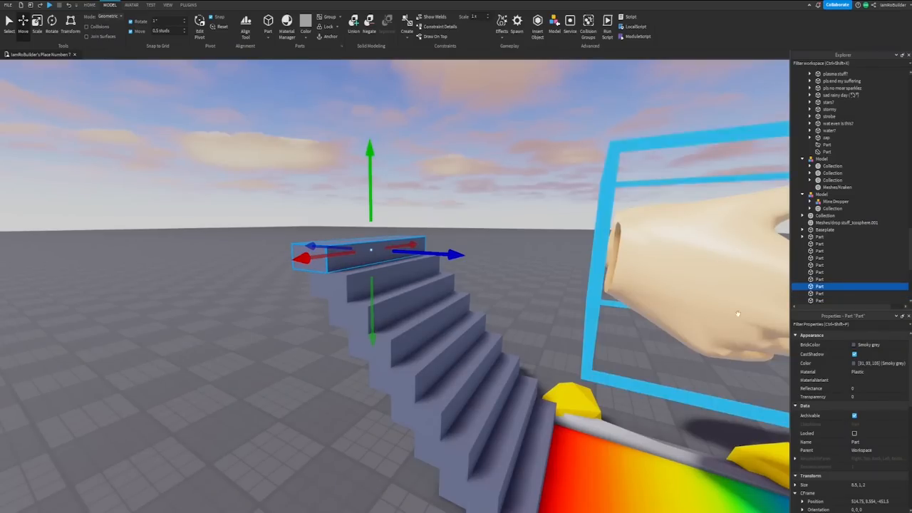
pyautogui.click(869, 396)
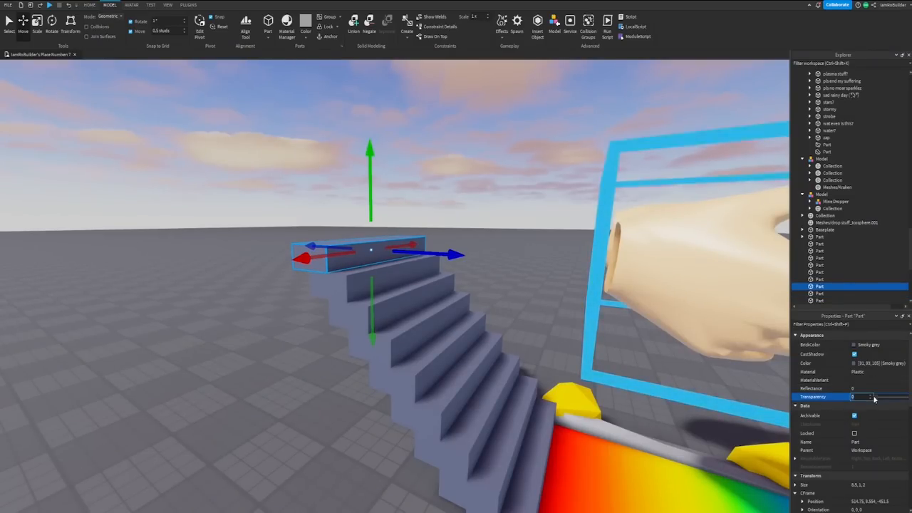
pyautogui.write('0.8')
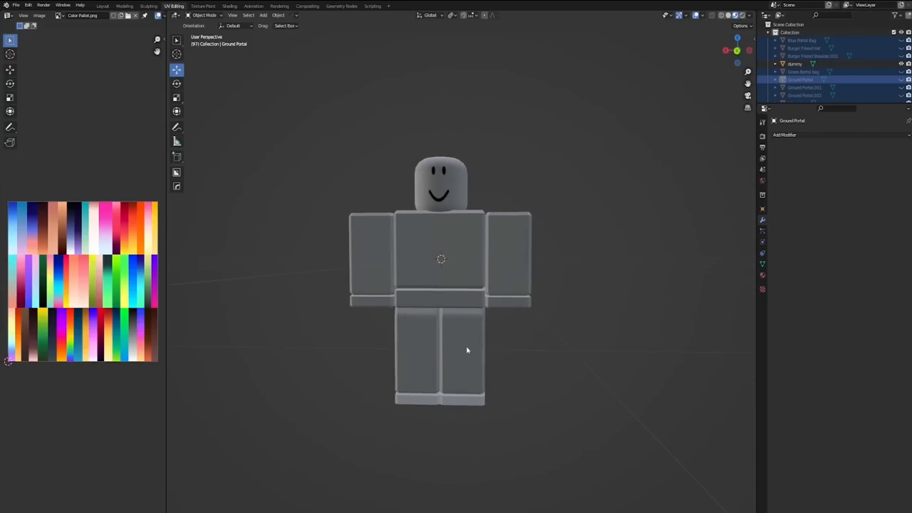
# Load the noob figure scene with head, torso, arm and leg meshes.
pyautogui.click(262, 14)
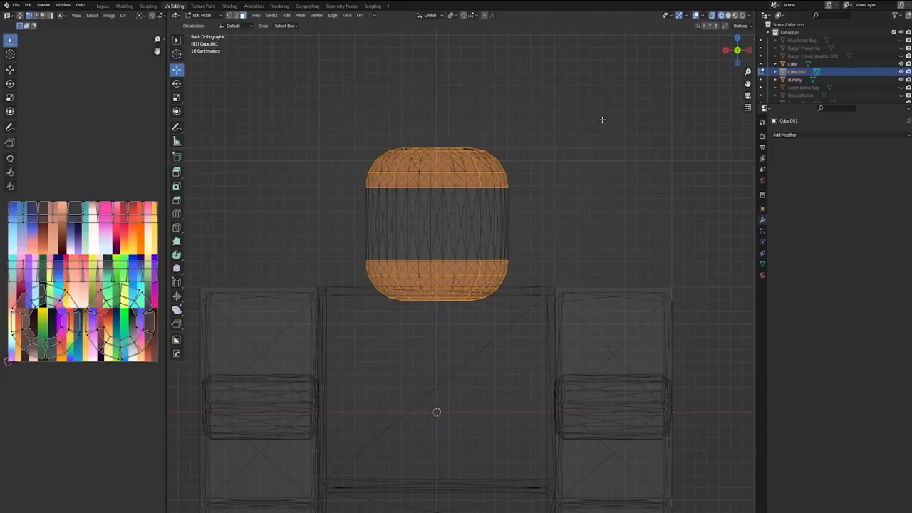
# Finish bevelling the head and return to Object Mode in front view.
pyautogui.press('Tab')
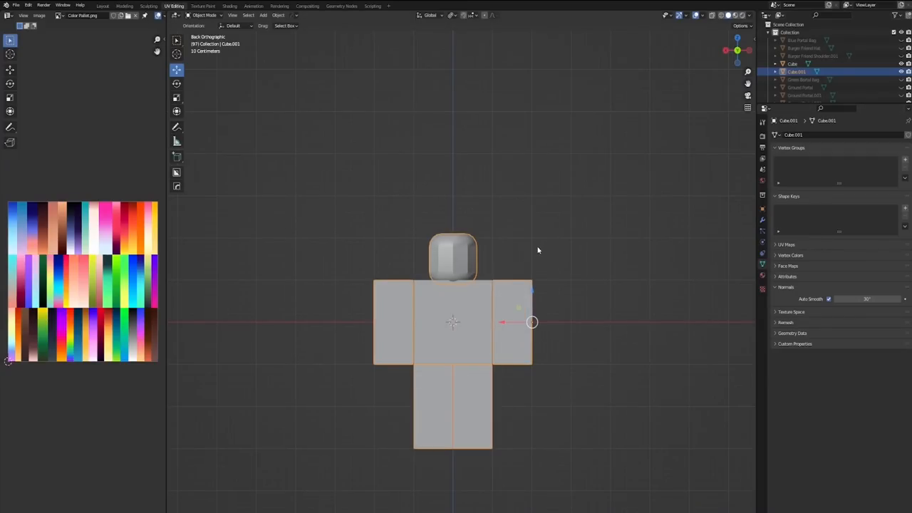
# Select one of the figure's arms and enter Edit Mode to tilt it outward.
pyautogui.click(862, 299)
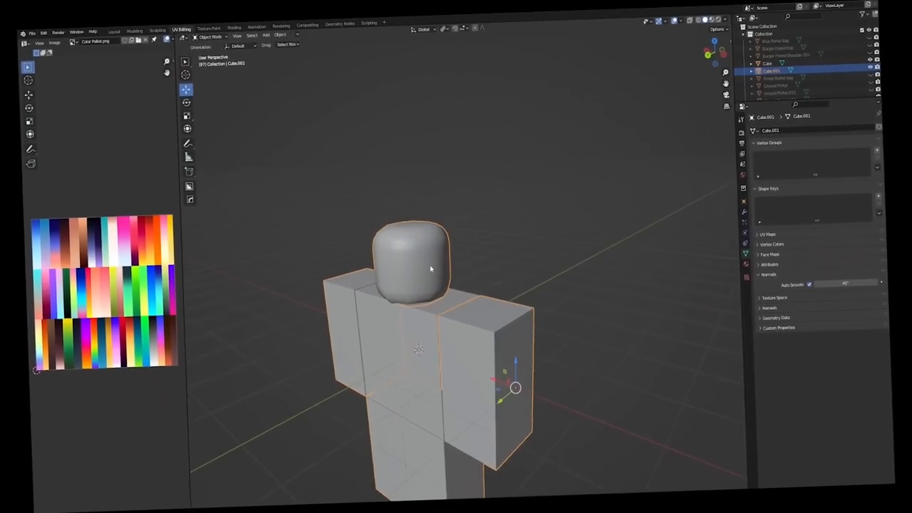
pyautogui.press('Tab')
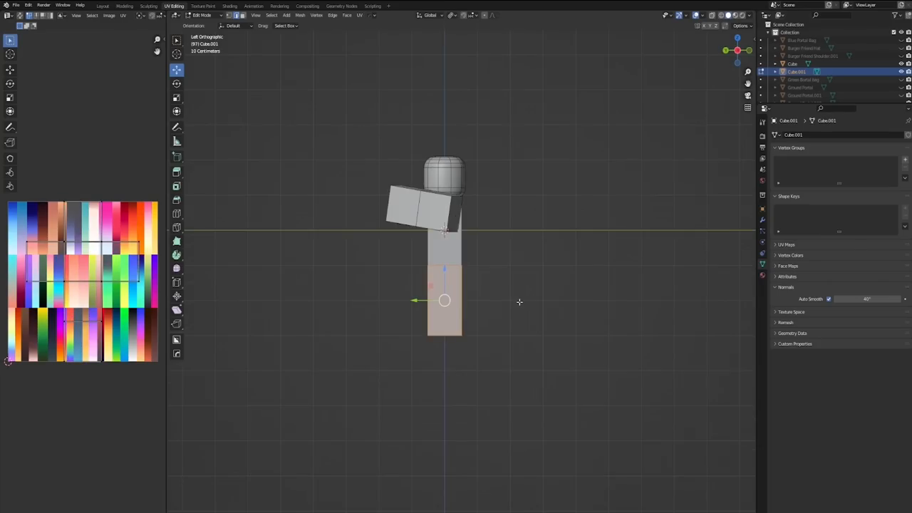
# Angle the arms outward and rotate the legs forward so the blocky figure sits.
pyautogui.moveTo(445, 299); pyautogui.dragTo(407, 285)
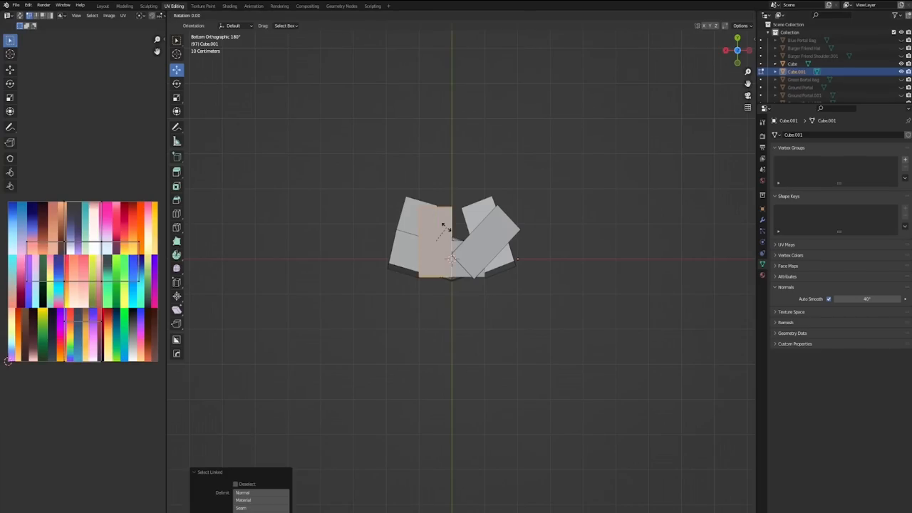
pyautogui.press('r')
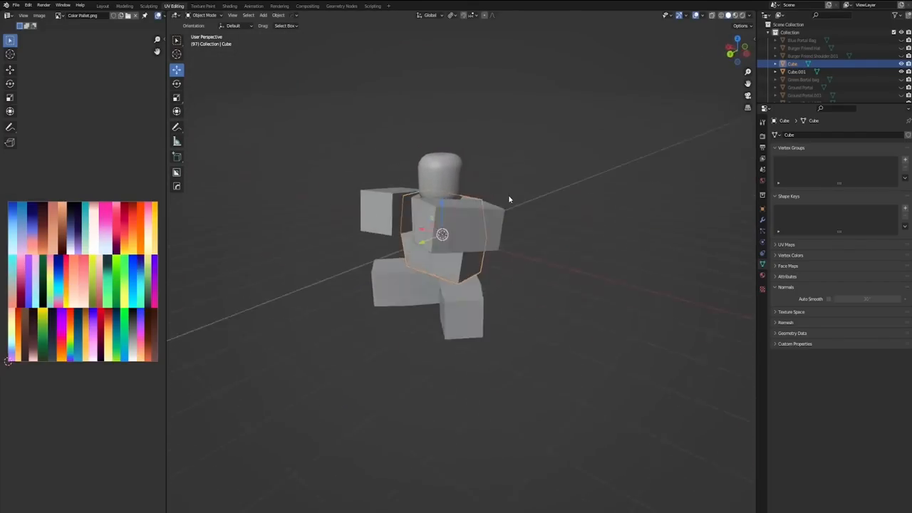
pyautogui.moveTo(510, 199); pyautogui.dragTo(557, 257)
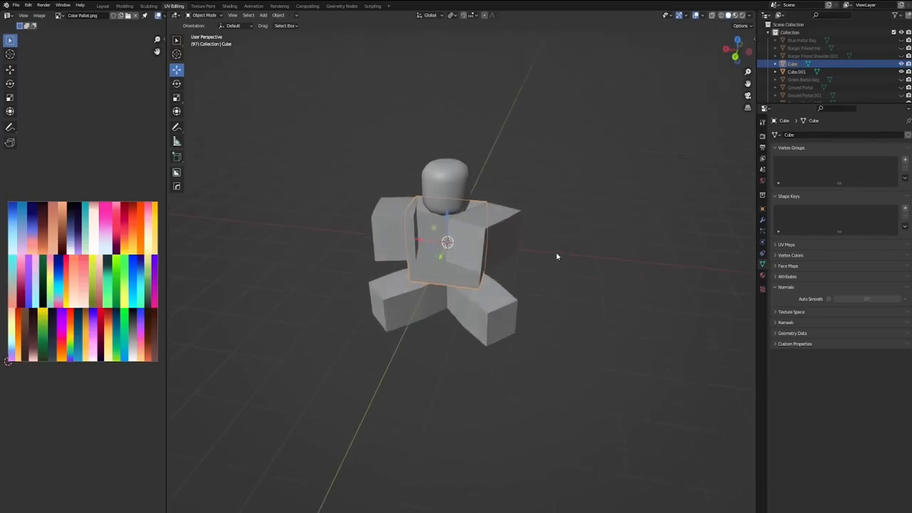